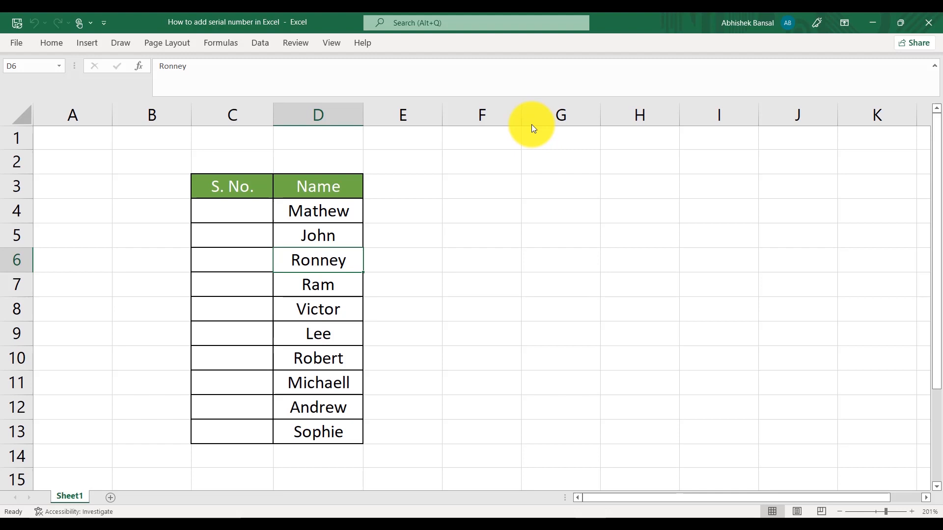
mouse_move(523, 188)
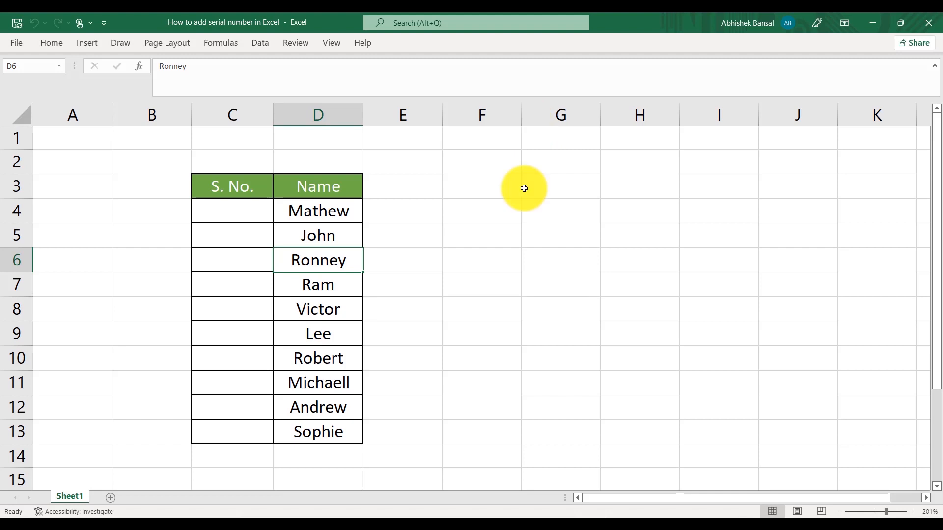
Step: Enter 1 beside Mathew in C4, try 2 in C5, then select C4:C5 to remove it
left_click(234, 211)
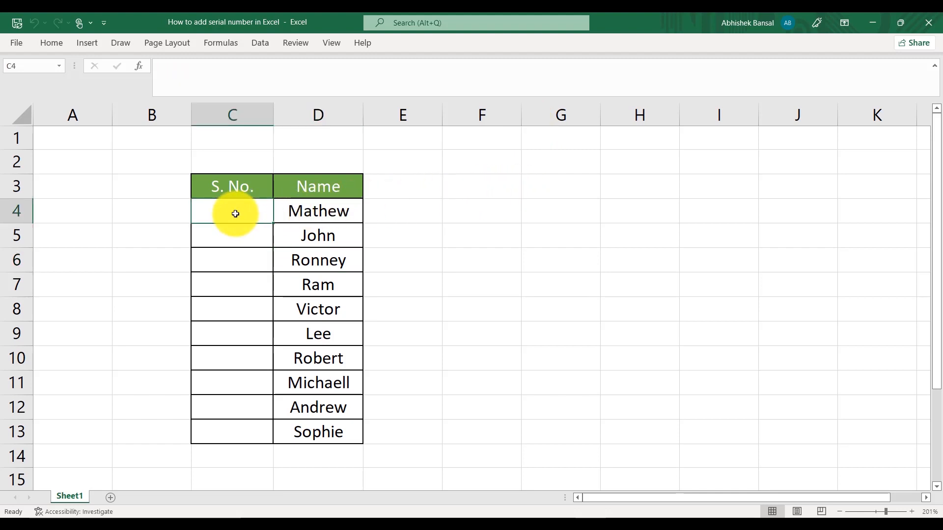
type("1")
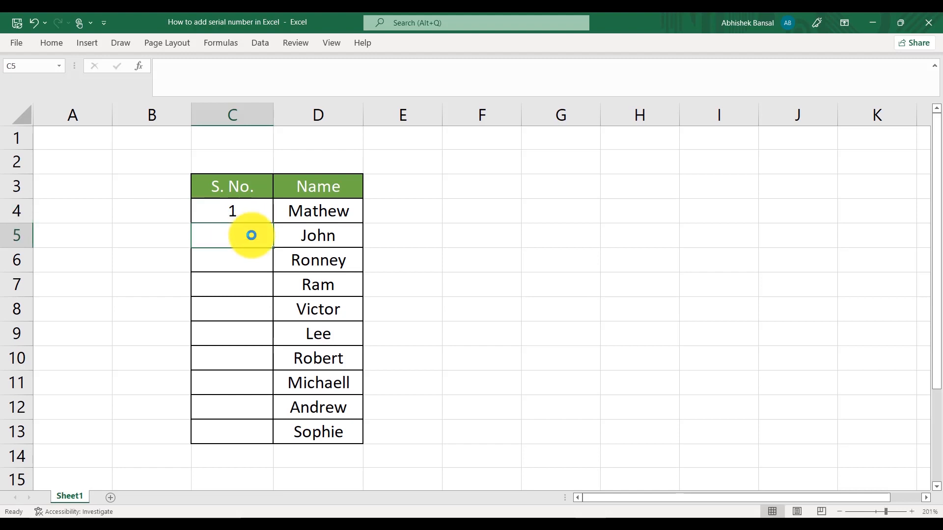
type("2")
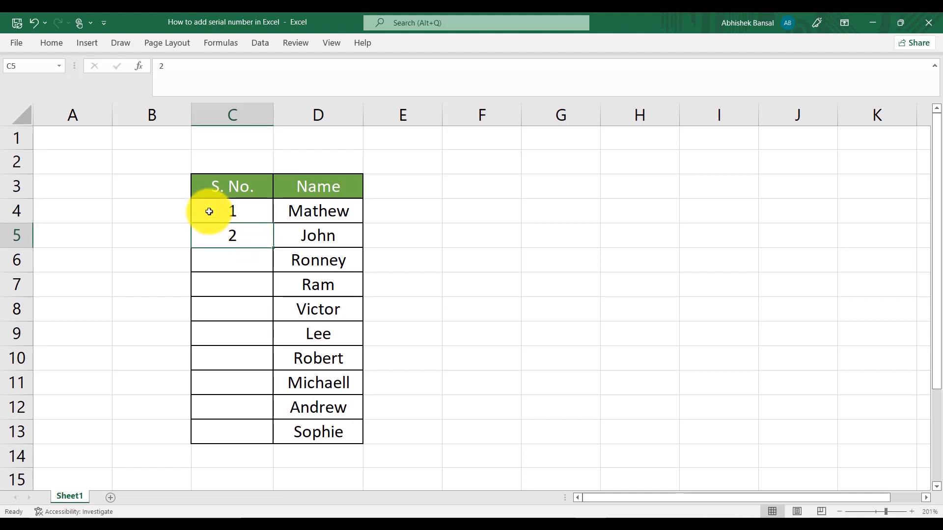
left_click_drag(232, 211, 232, 234)
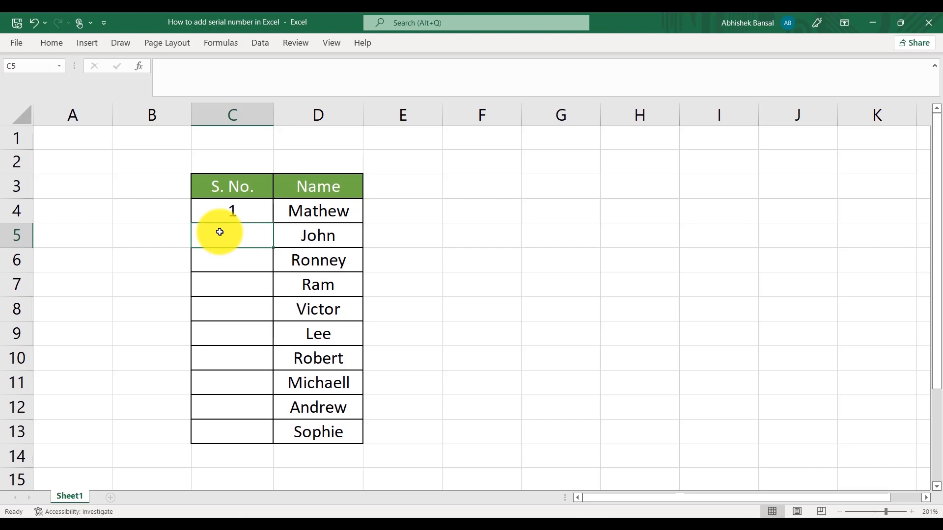
type("=C4")
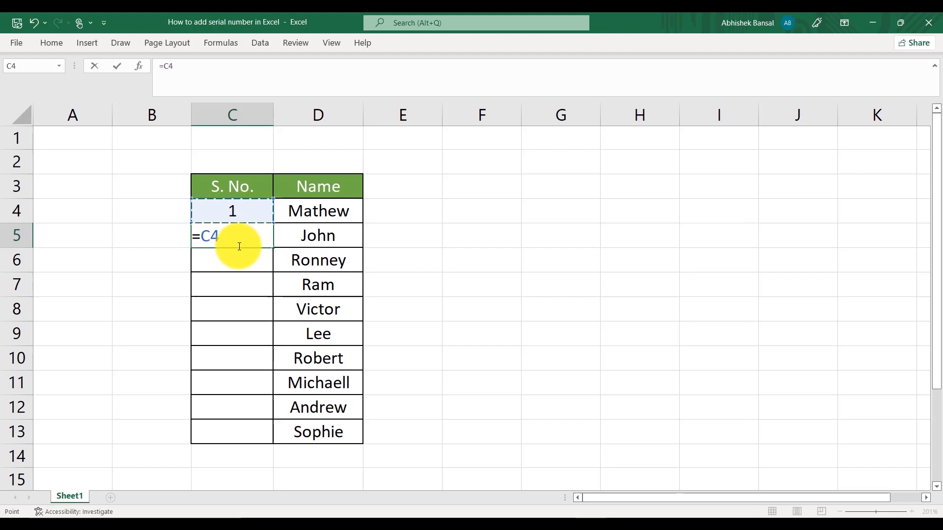
type("+")
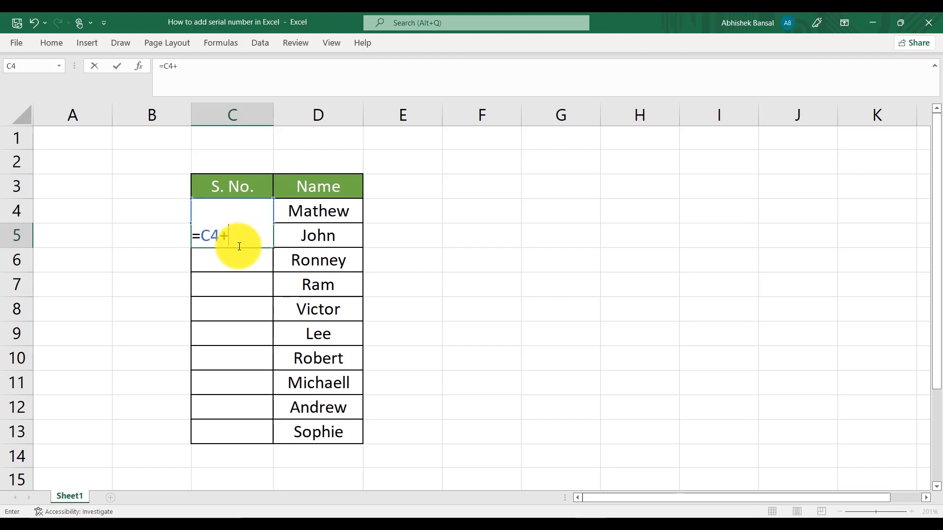
type("1")
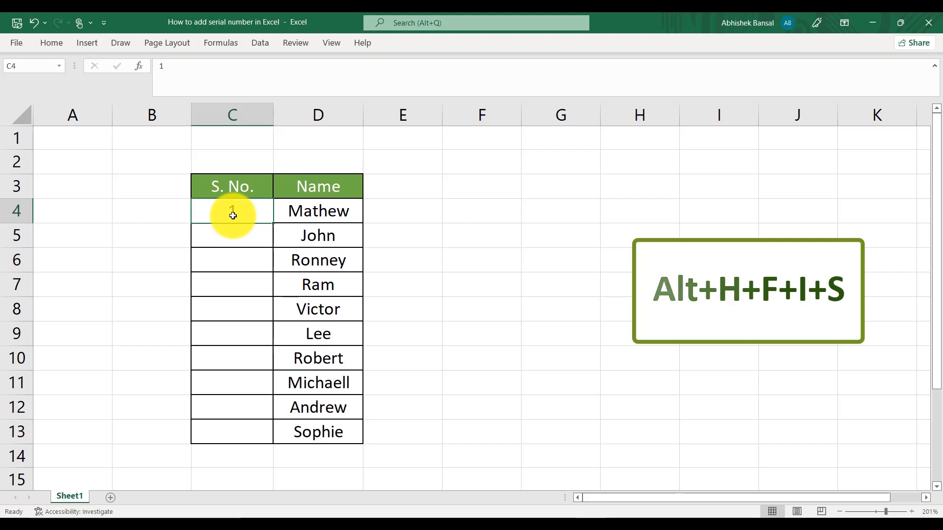
Step: Fill a series in the S. No. column from C4 with Stop value 10 via Alt+H+F+I+S
key("Alt+H+F+I+S")
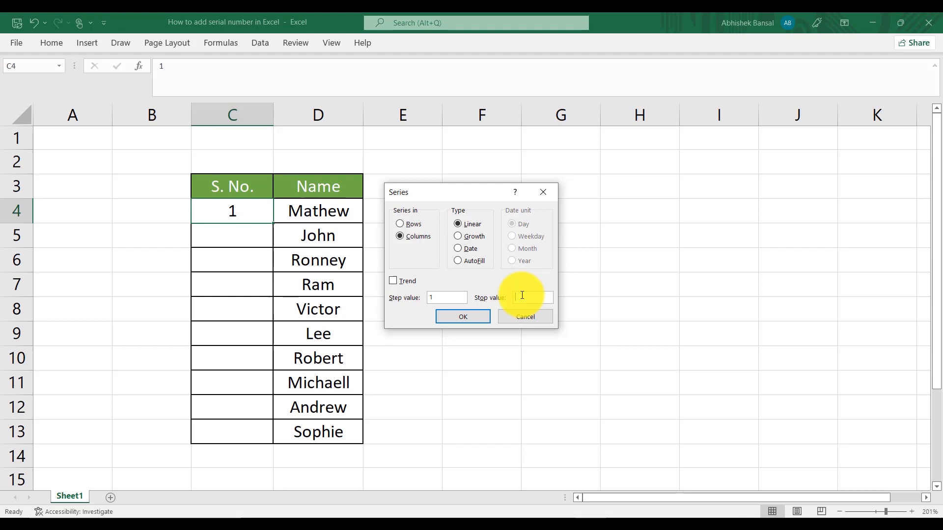
type("10")
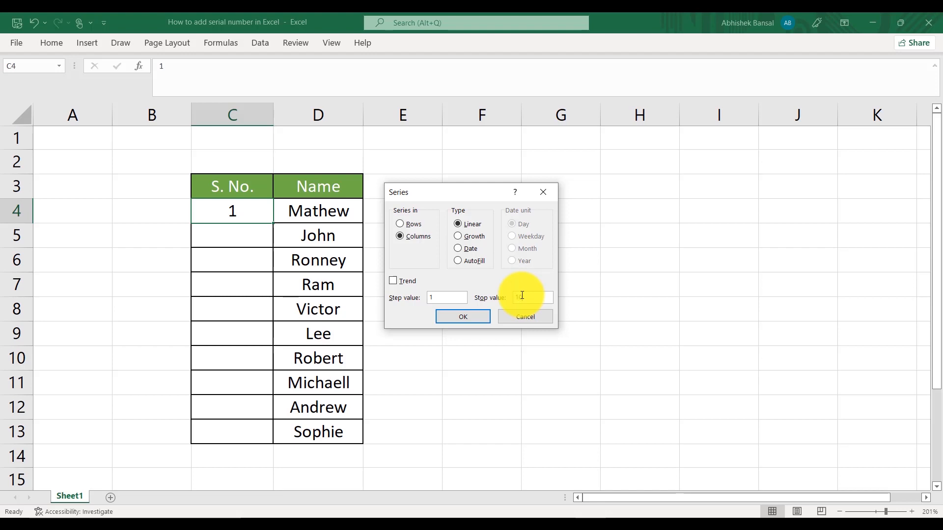
left_click(463, 319)
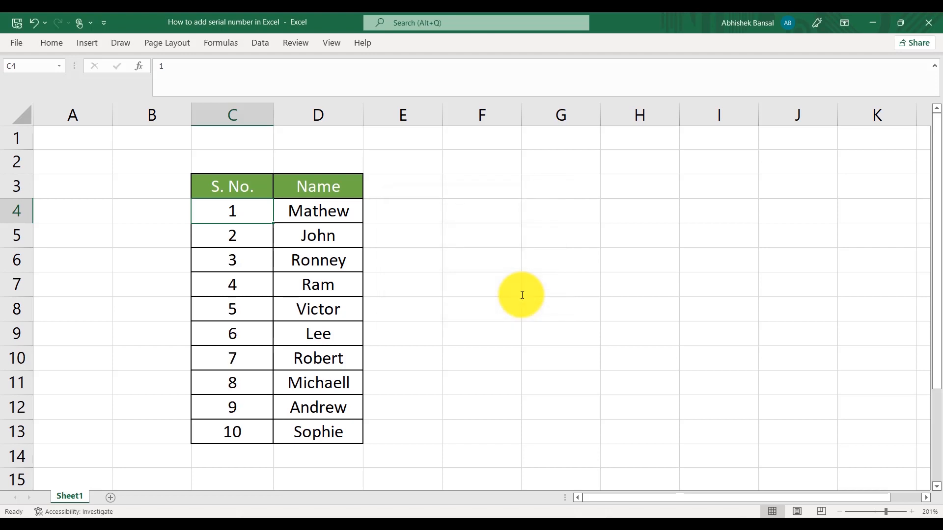
mouse_move(213, 288)
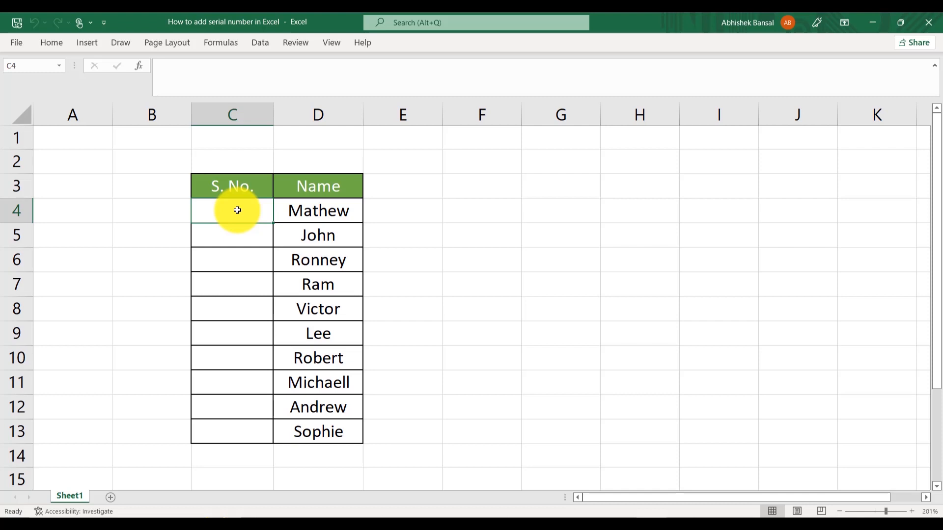
Step: Enter =ROW()-3 in C4 beside Mathew so it returns serial number 1
double_click(232, 210)
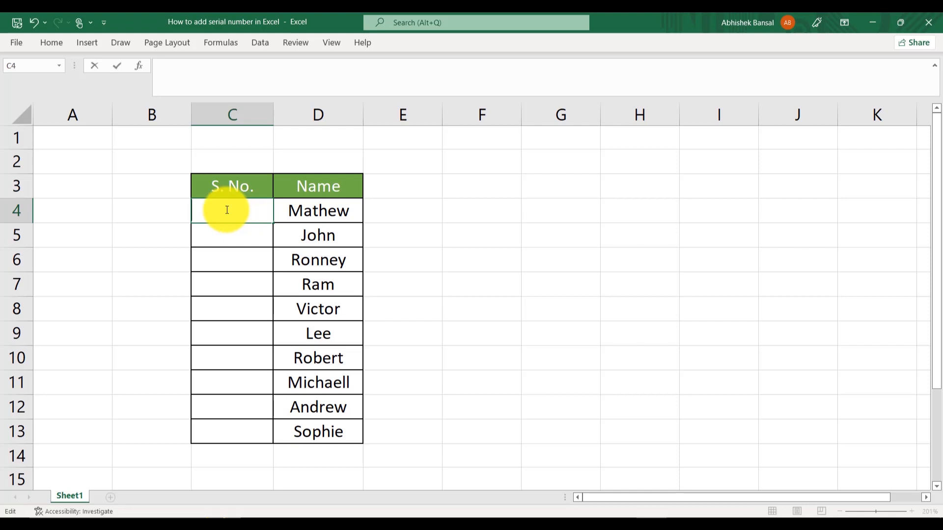
type("=")
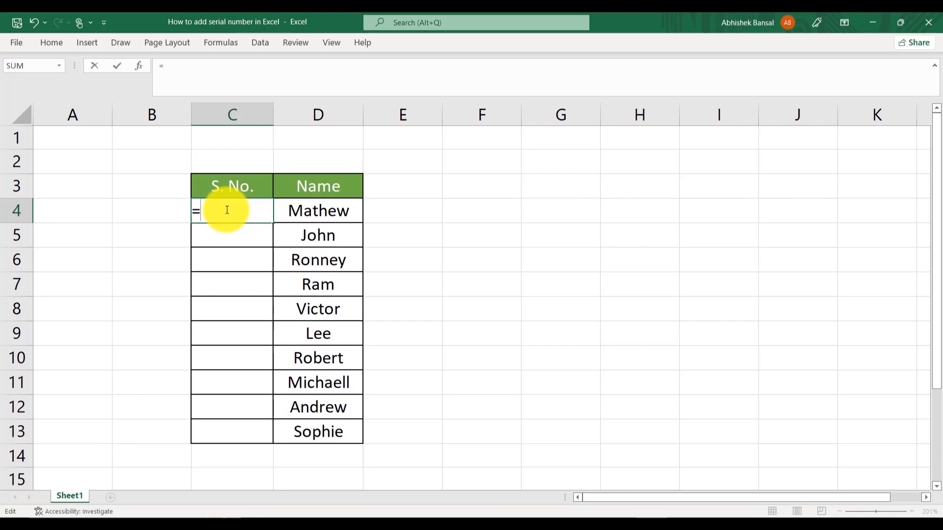
type("row")
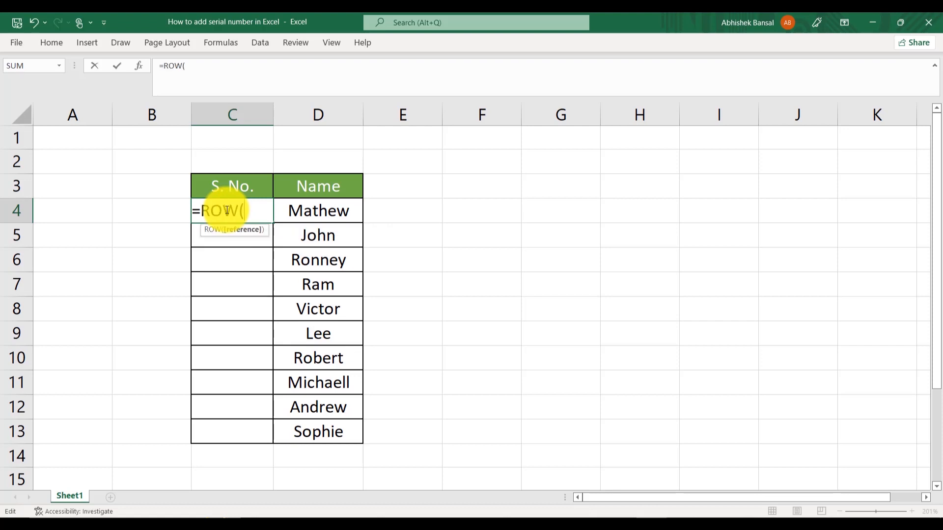
type(")")
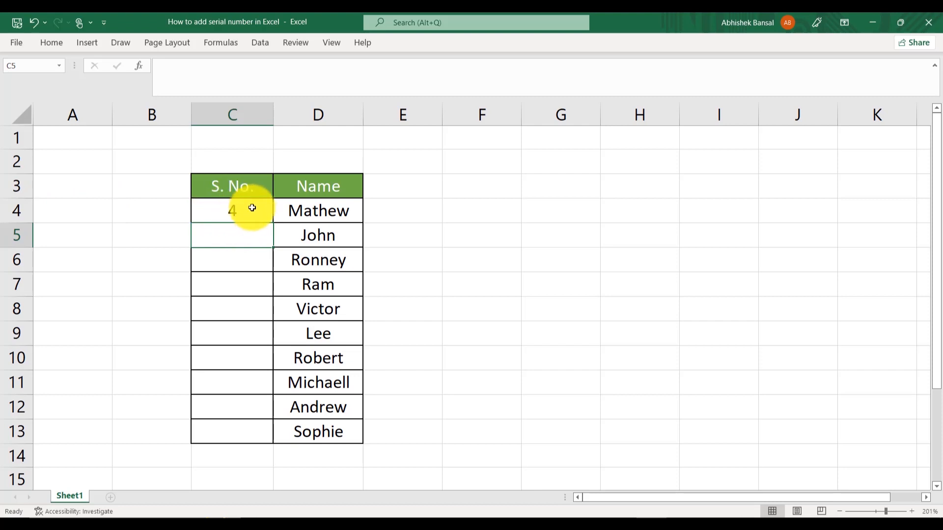
type("=ROW()")
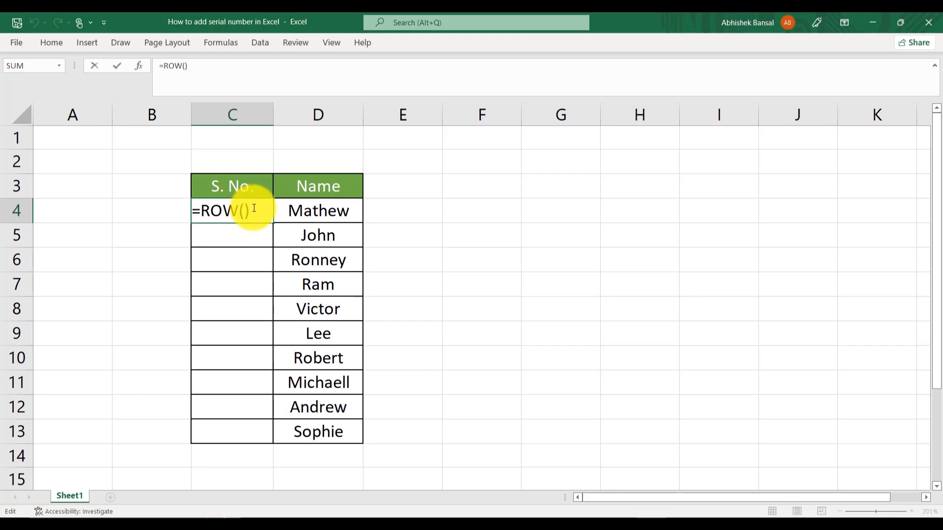
type("-")
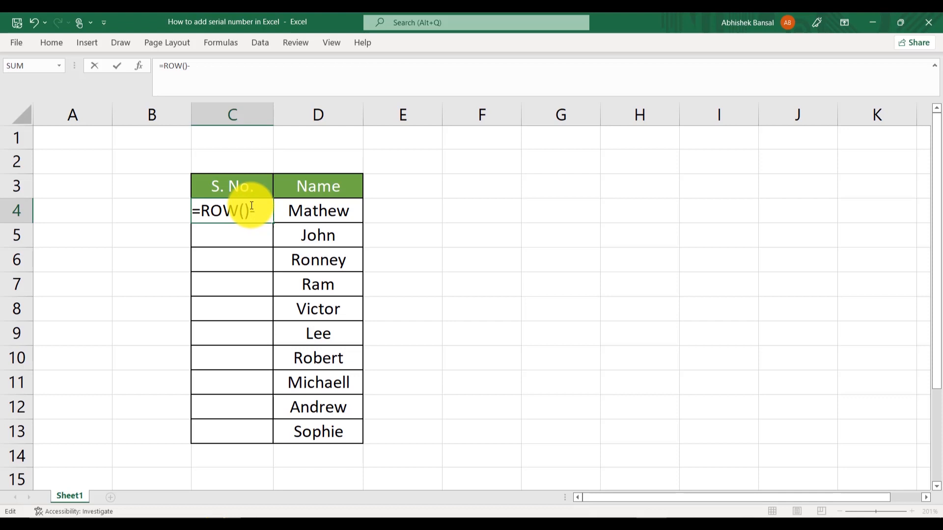
type("3")
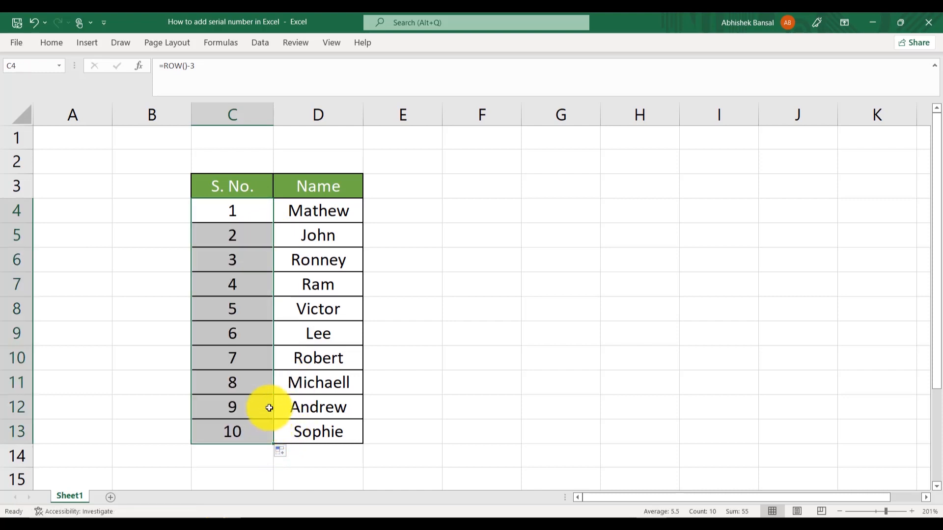
mouse_move(192, 275)
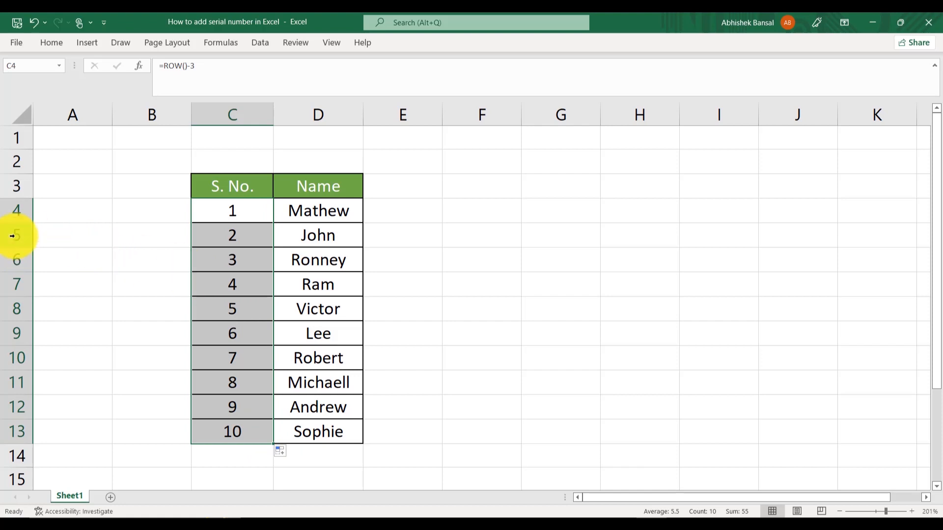
Step: Delete John's row 5 to test renumbering, then select C4 to clear the serial numbers
right_click(17, 235)
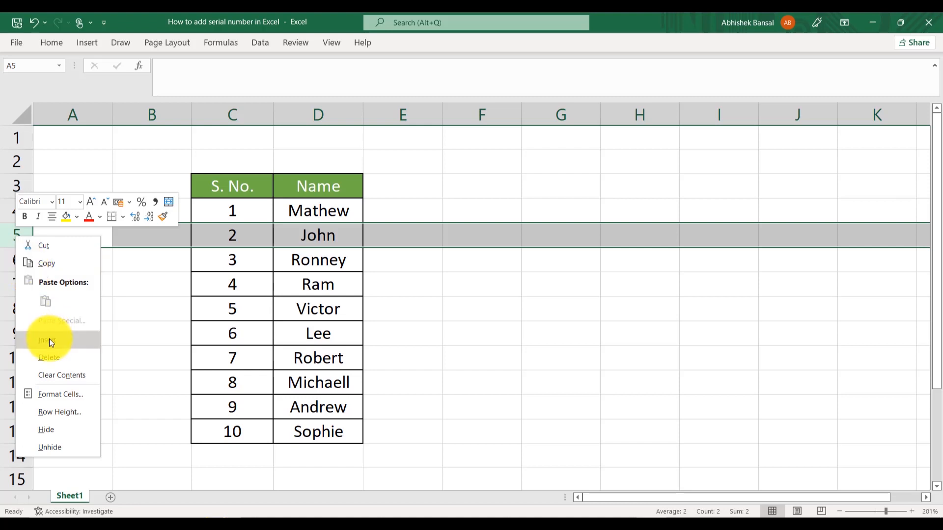
mouse_move(56, 358)
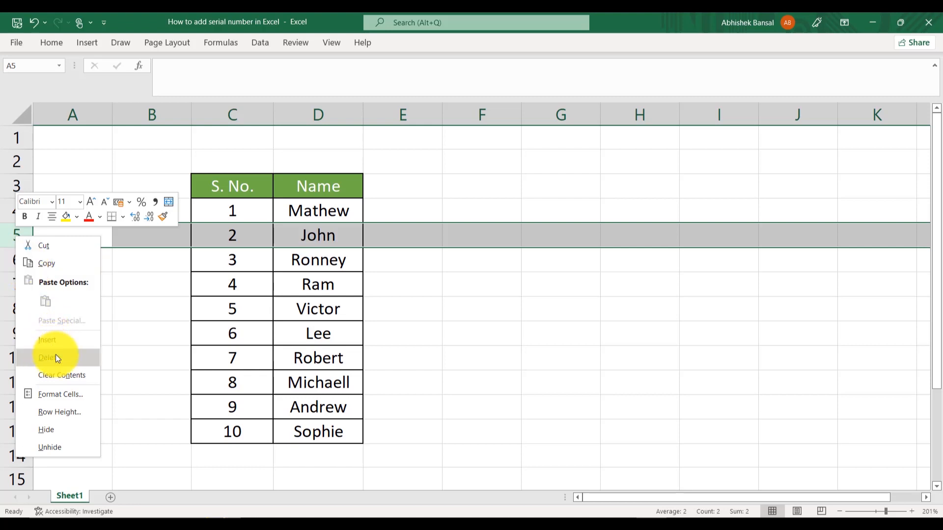
left_click(48, 357)
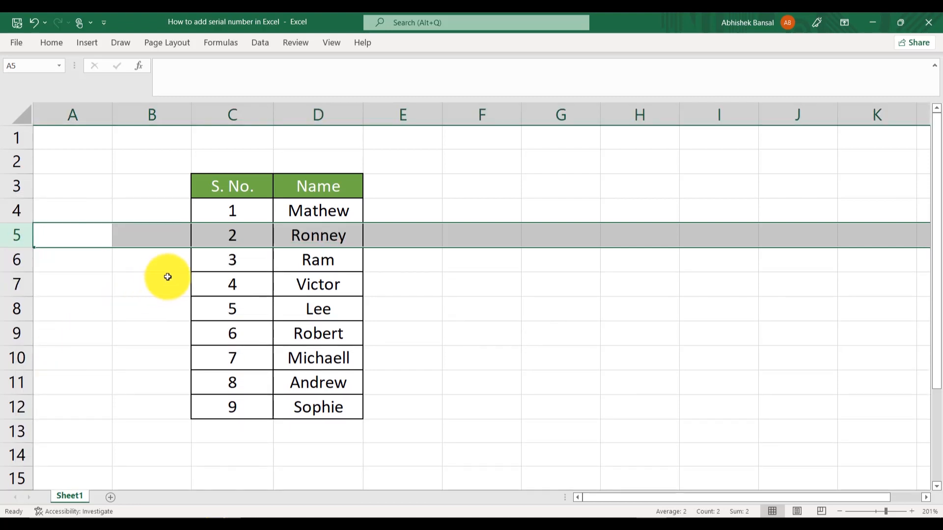
mouse_move(227, 279)
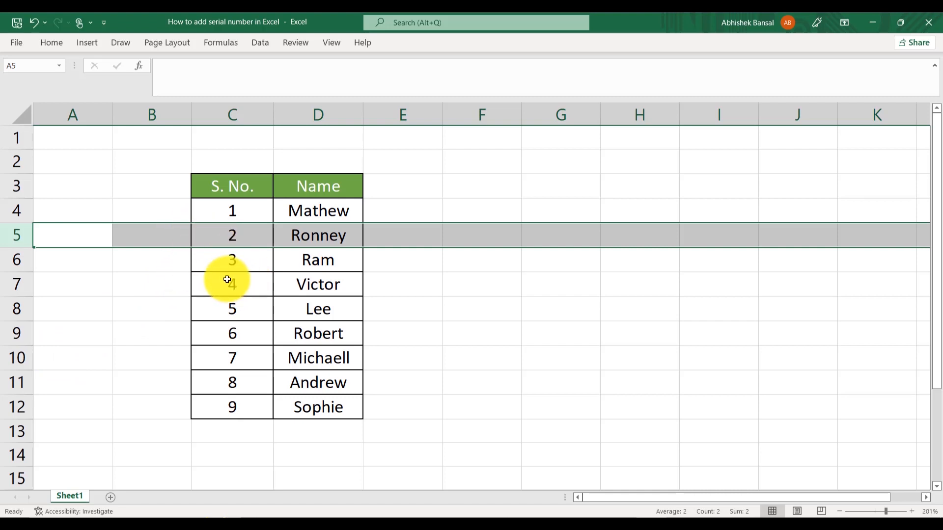
mouse_move(190, 271)
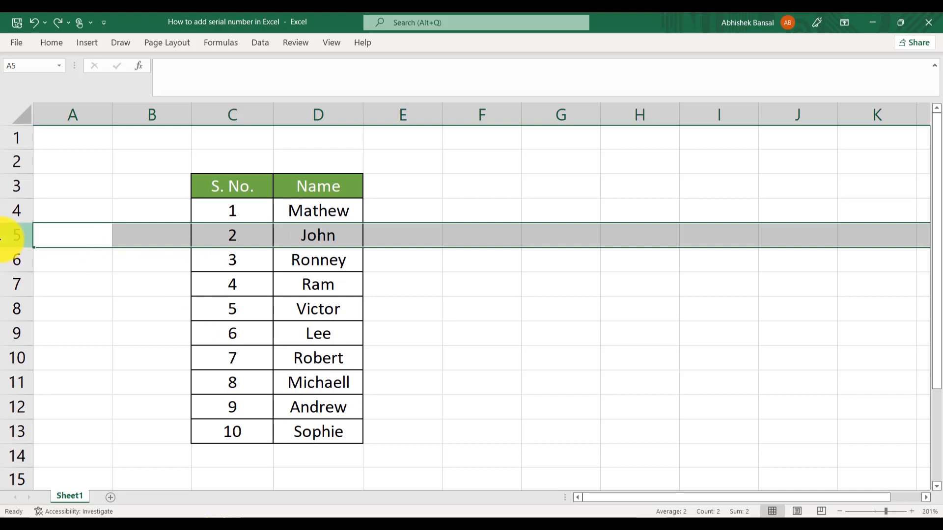
left_click(232, 211)
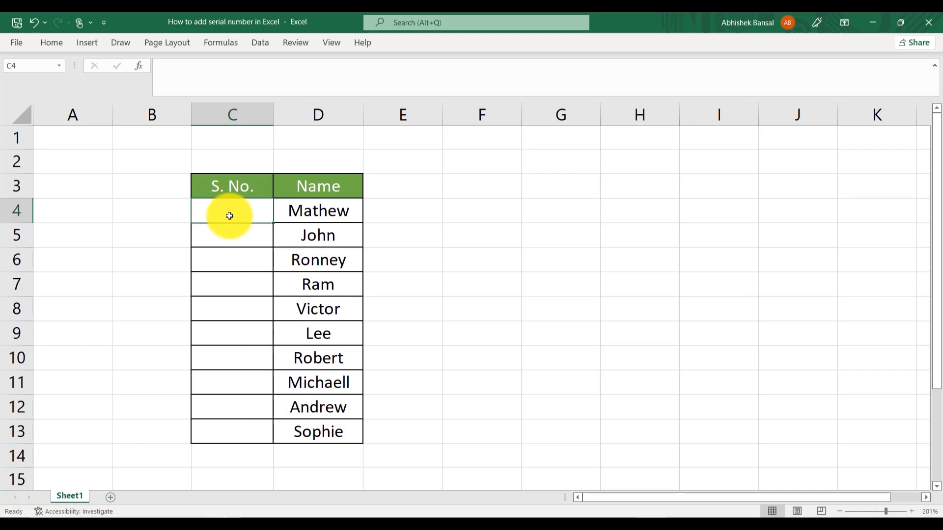
Step: Start =AGGREGATE(2,5 in C4 to count numbers while ignoring hidden rows
double_click(232, 210)
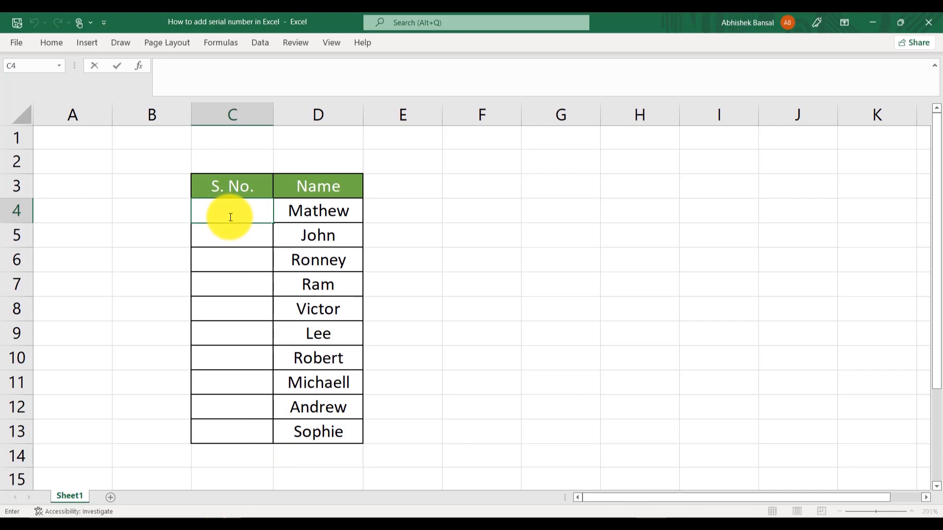
type("=")
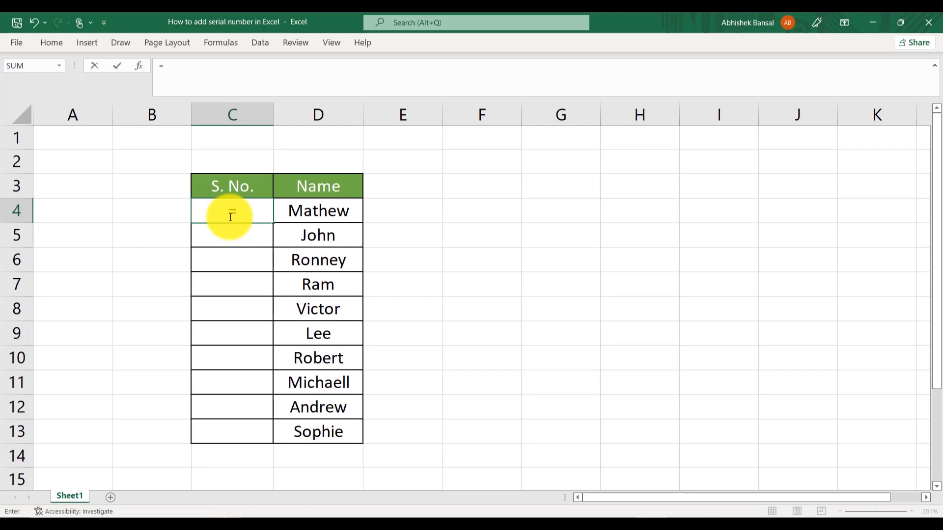
type("AGGREGATE(")
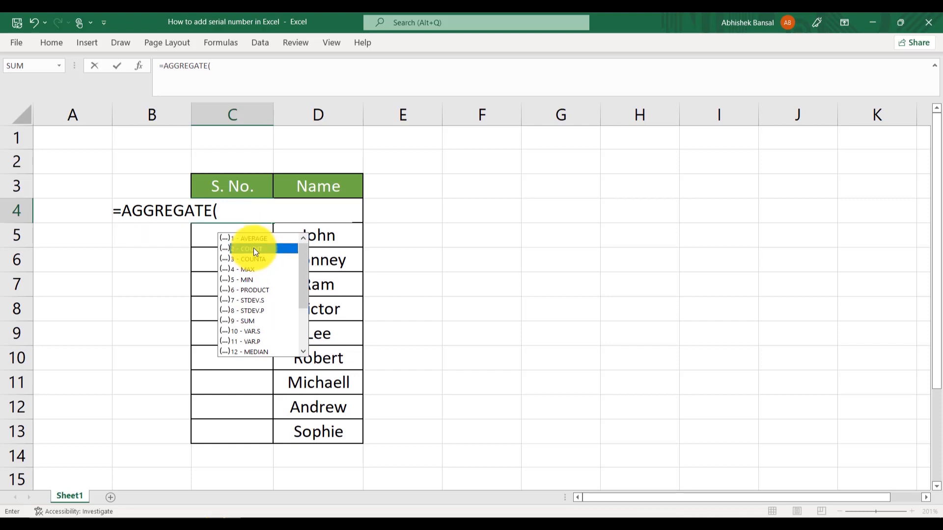
type("2")
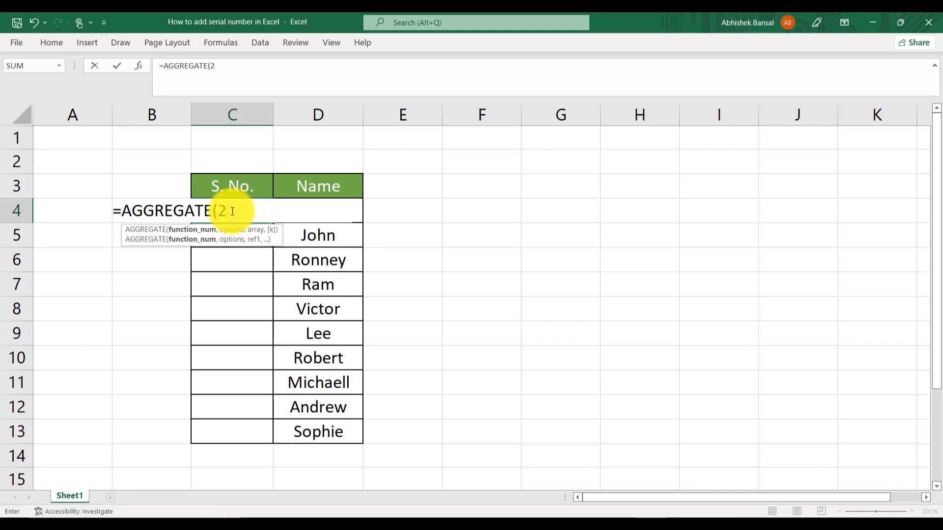
type(",5,")
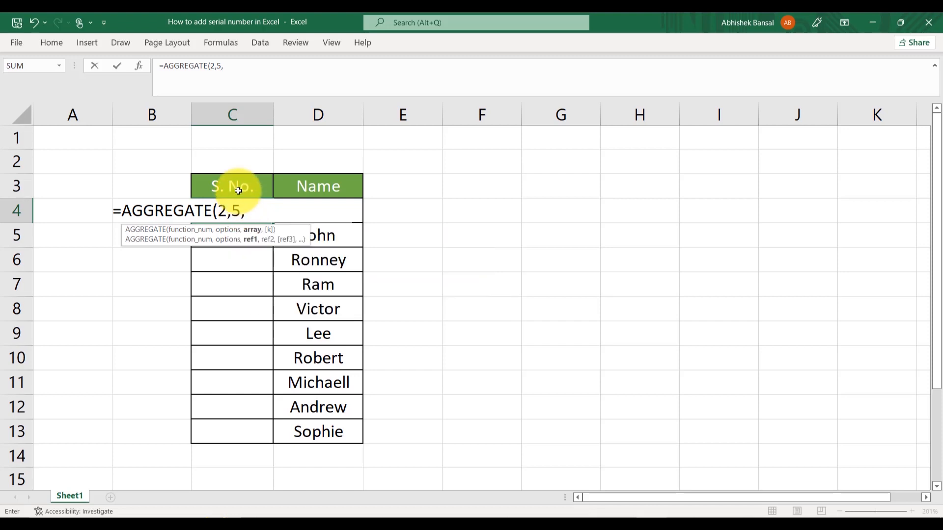
Step: Complete the range as $C$3:C3 locked with F4 and add +1, giving =AGGREGATE(2,5,$C$3:C3)+1
left_click(232, 186)
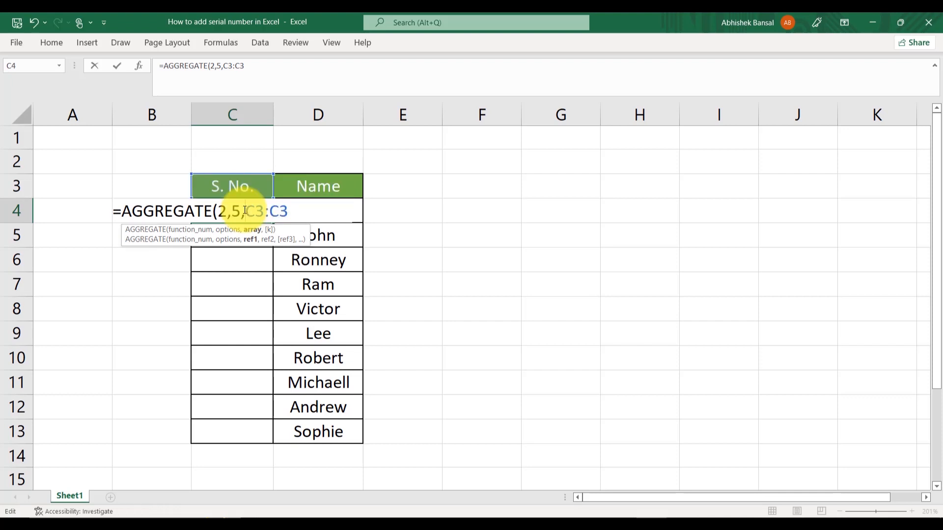
key("F4")
type("$")
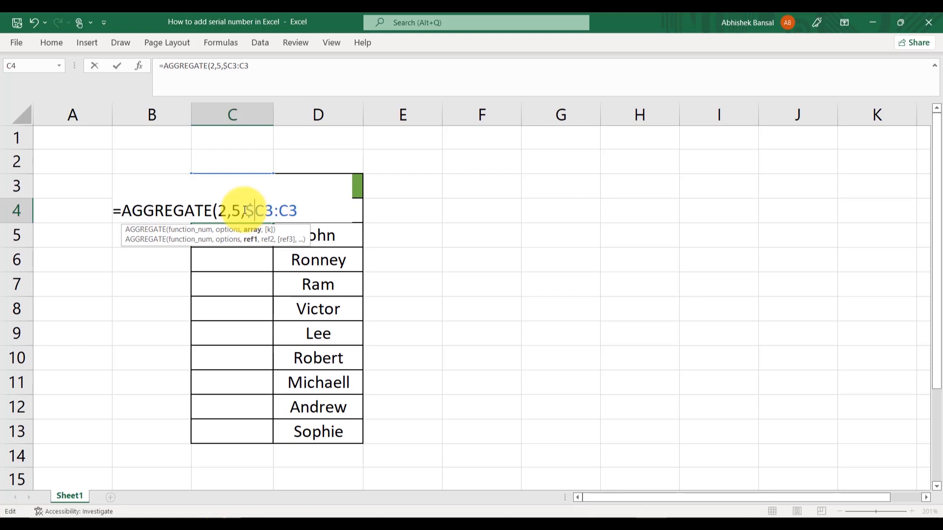
key("f4")
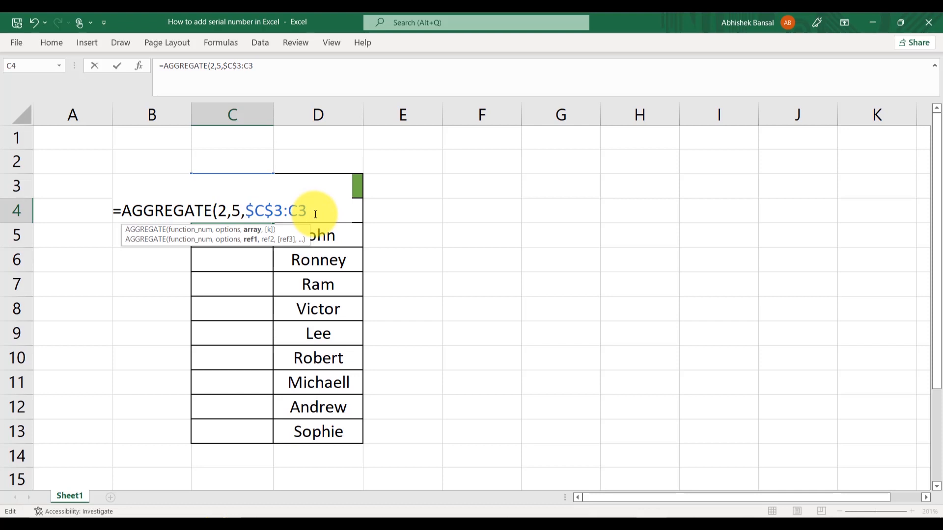
type(")")
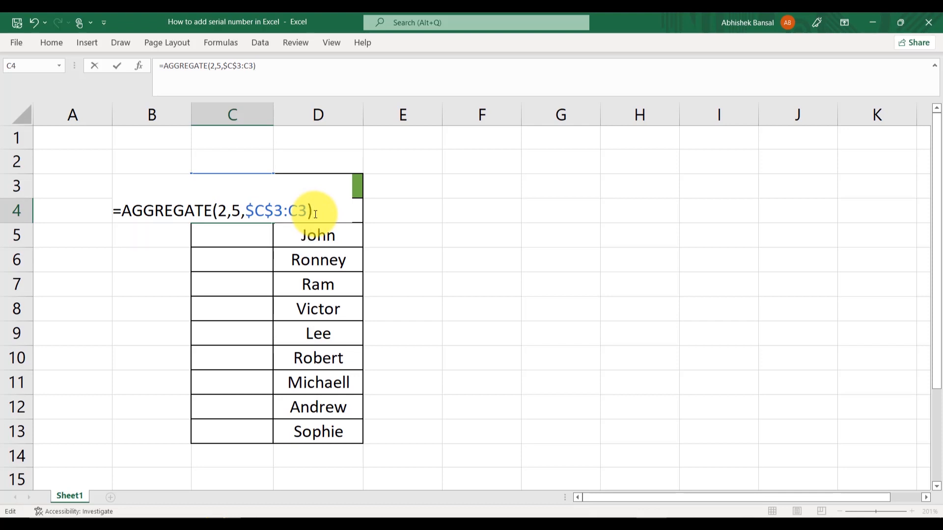
type("+")
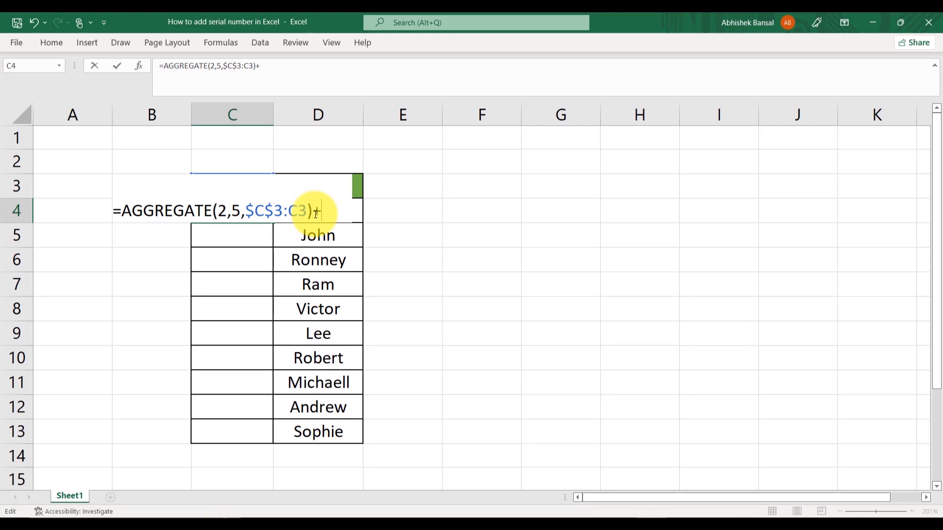
type("1")
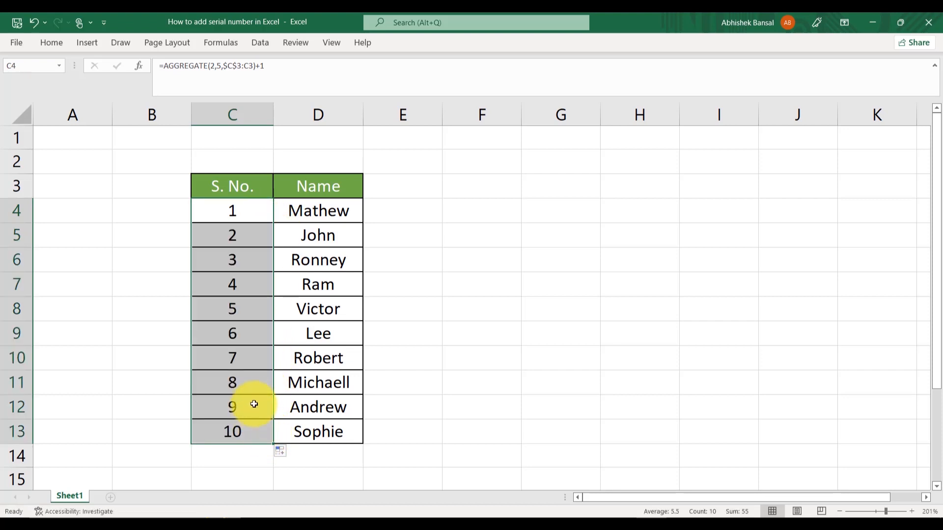
mouse_move(258, 364)
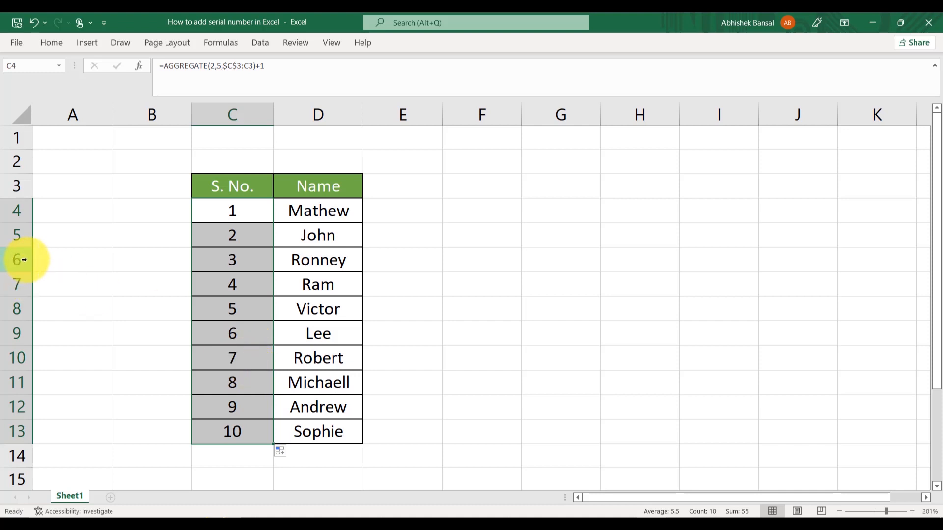
Step: Delete Ronney's row 6 and check C4 as the numbers renumber to 1–9
right_click(17, 260)
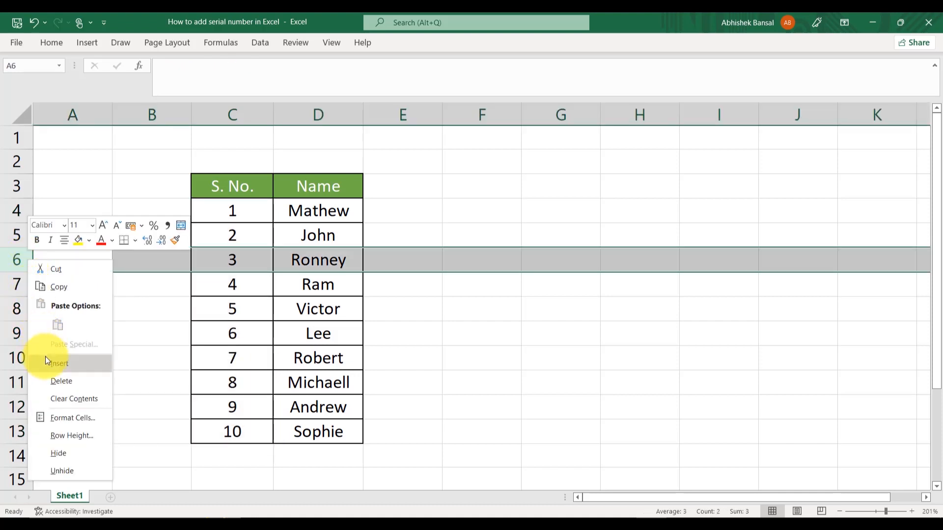
left_click(61, 382)
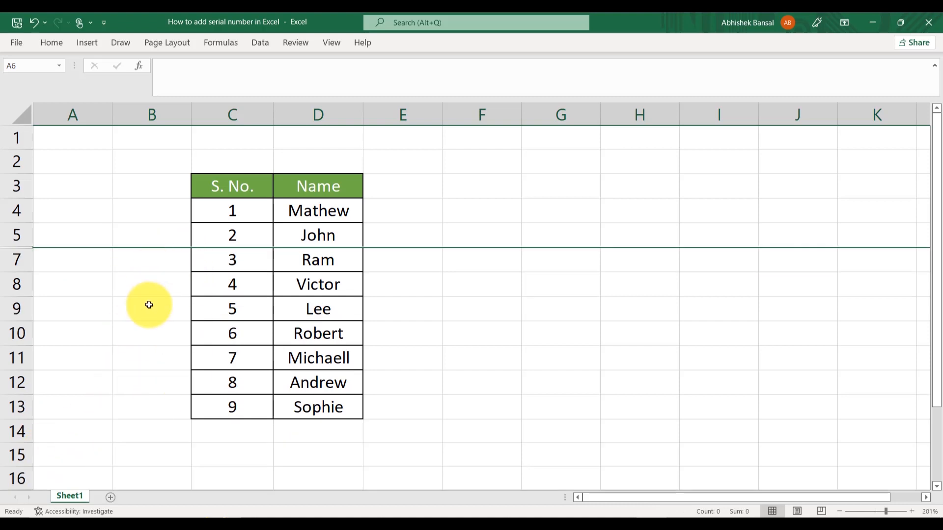
mouse_move(196, 275)
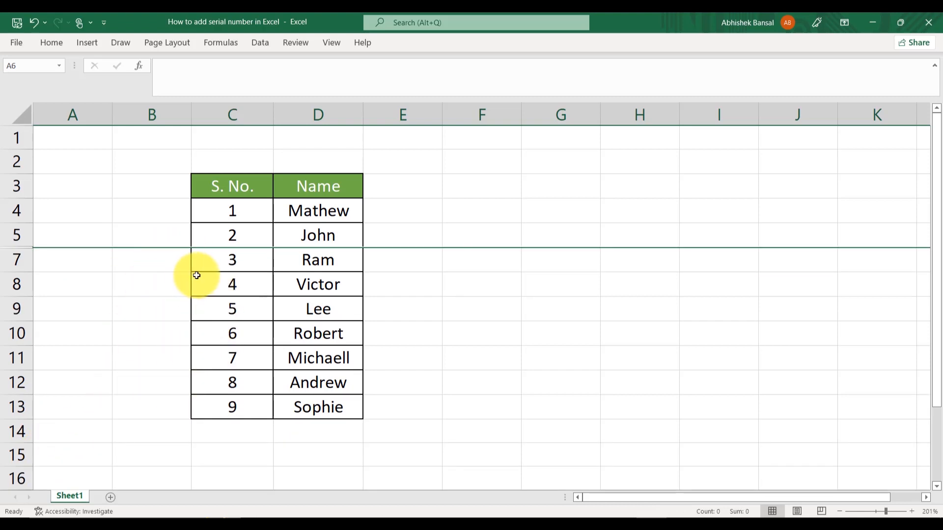
left_click(232, 210)
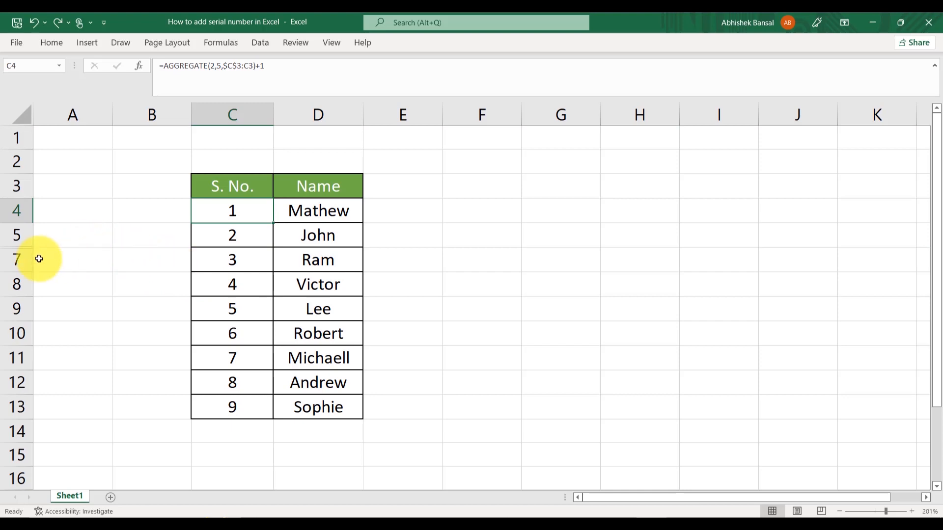